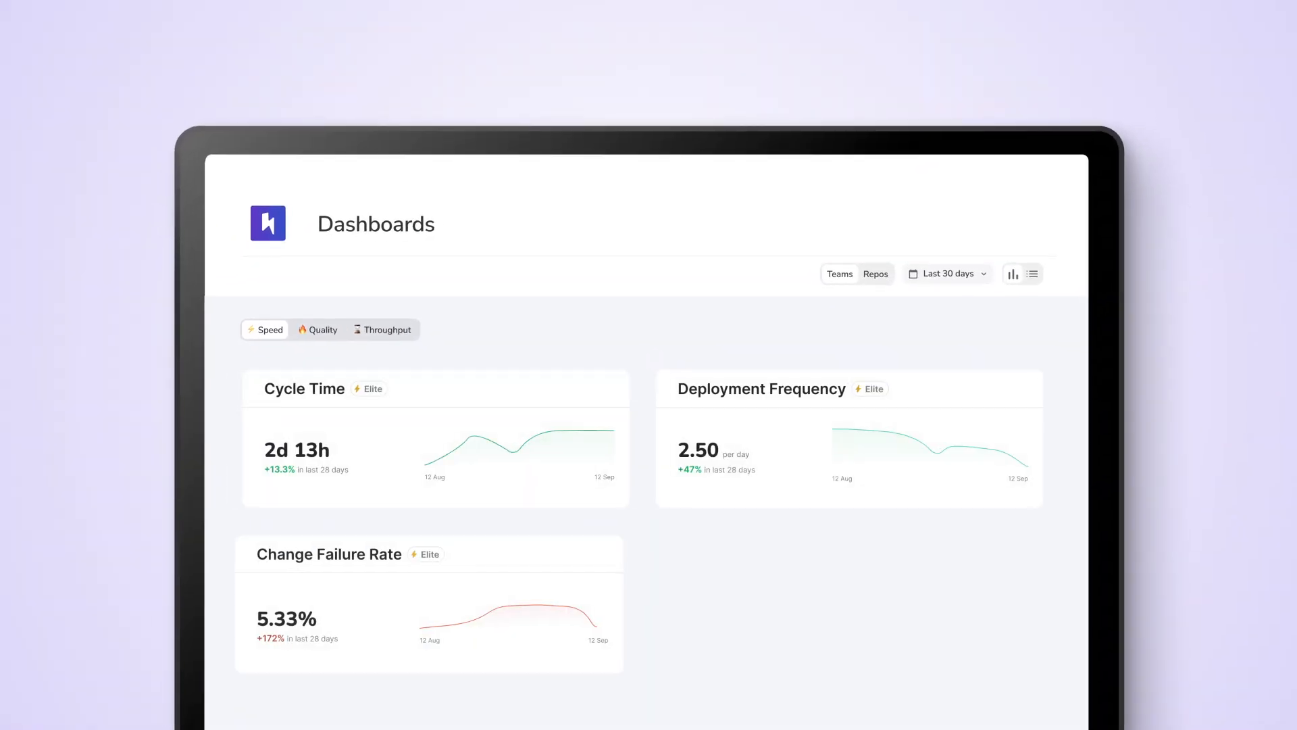
- Open the Cycle Time card's detail view showing the 1d 4h trend against its goal and team insights
{"action": "left_click", "coordinate": [304, 388]}
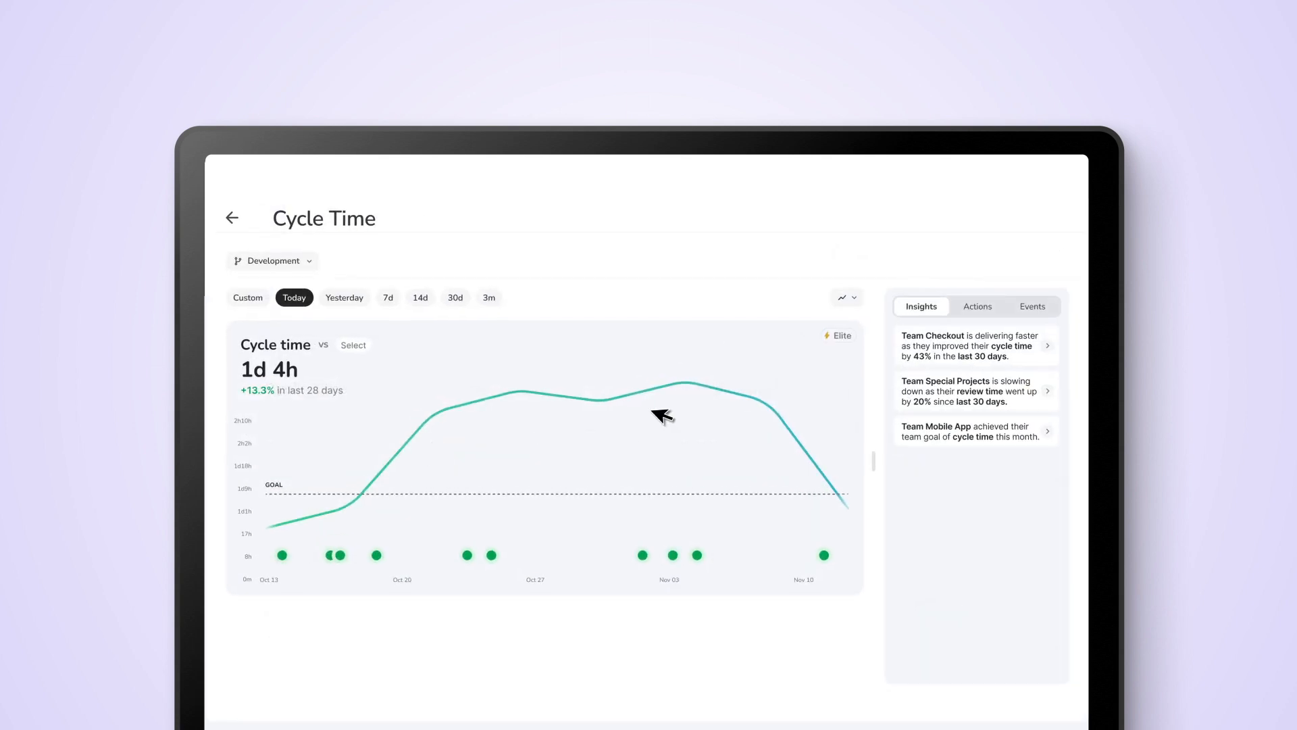